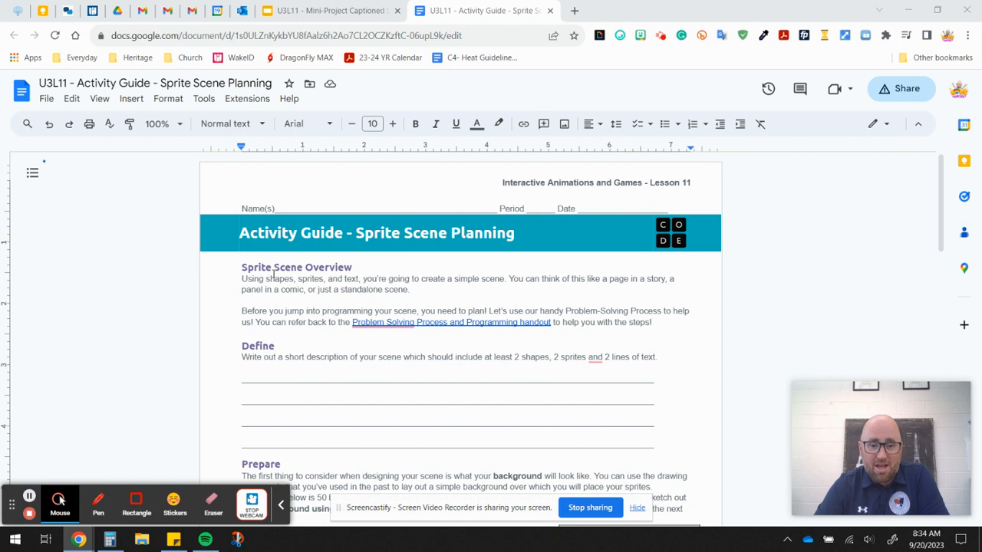
Step: Highlight the Define section's instruction sentence and answer lines, then clear the highlight
{"action": "left_click_drag", "start_coordinate": [241, 280], "coordinate": [411, 289]}
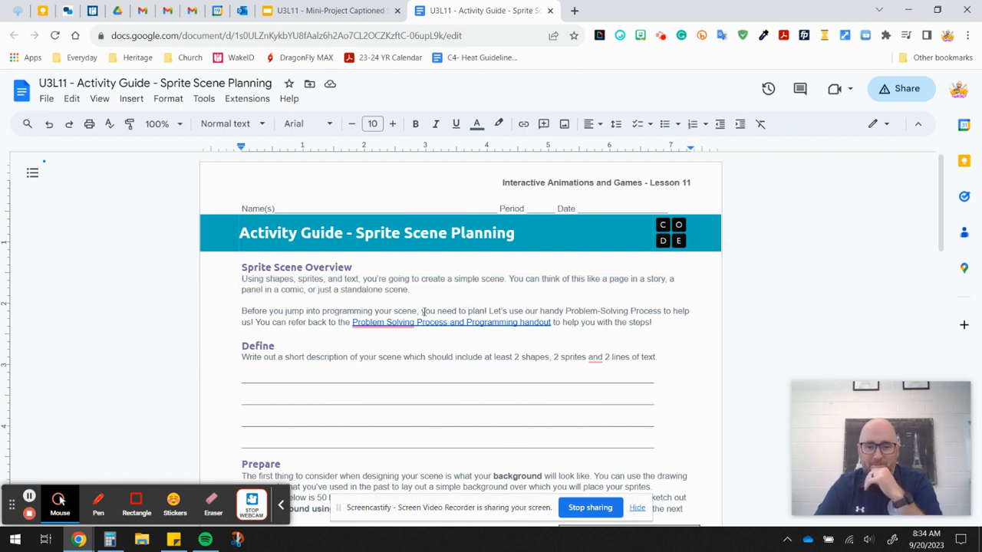
{"action": "scroll", "scroll_direction": "down", "scroll_amount": 3}
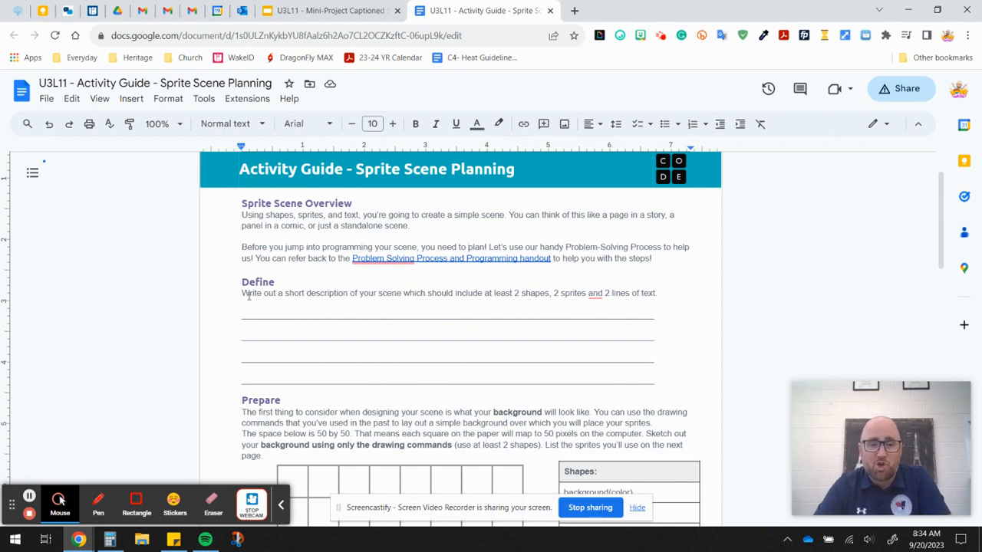
{"action": "left_click_drag", "start_coordinate": [240, 293], "coordinate": [454, 293]}
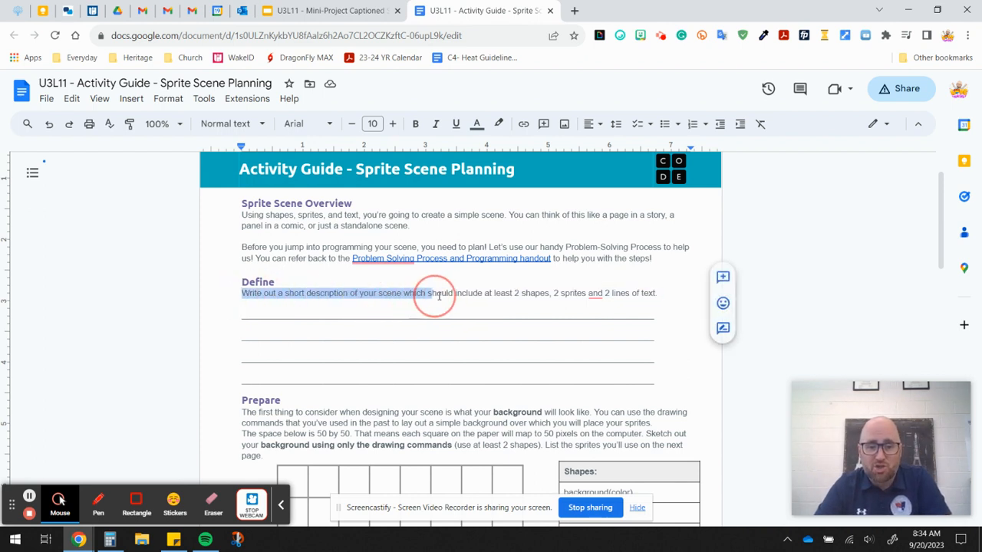
{"action": "mouse_move", "coordinate": [558, 293]}
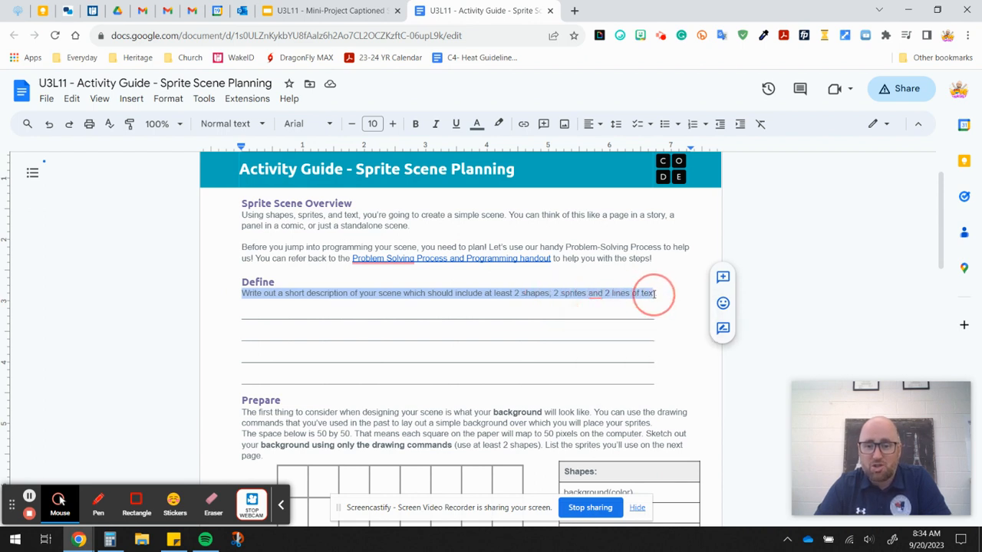
{"action": "left_click", "coordinate": [276, 282]}
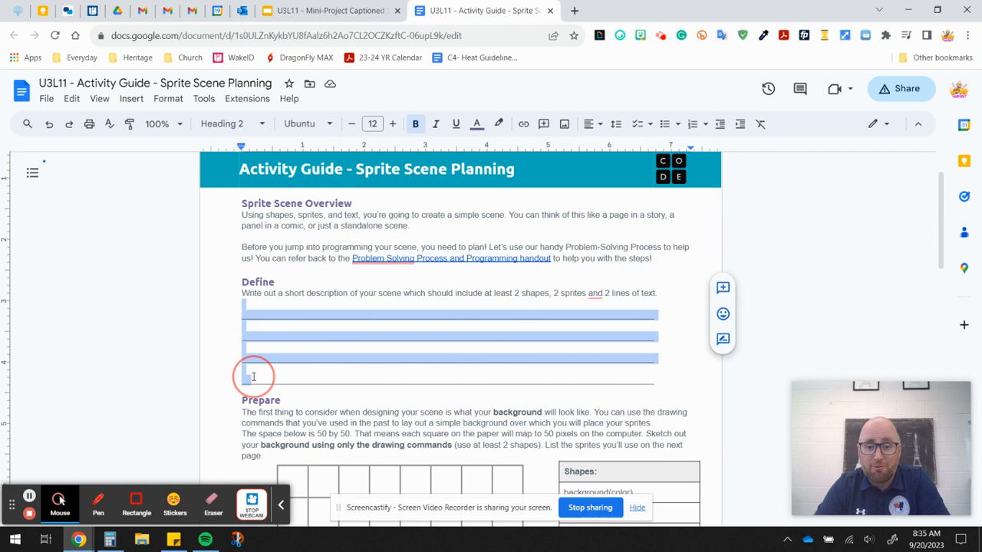
{"action": "left_click", "coordinate": [253, 377]}
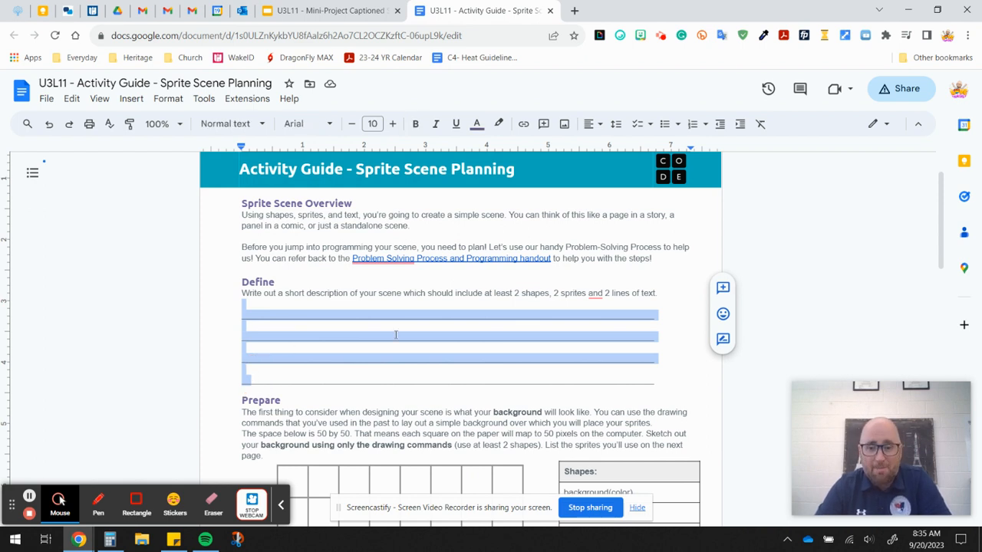
{"action": "left_click", "coordinate": [395, 335]}
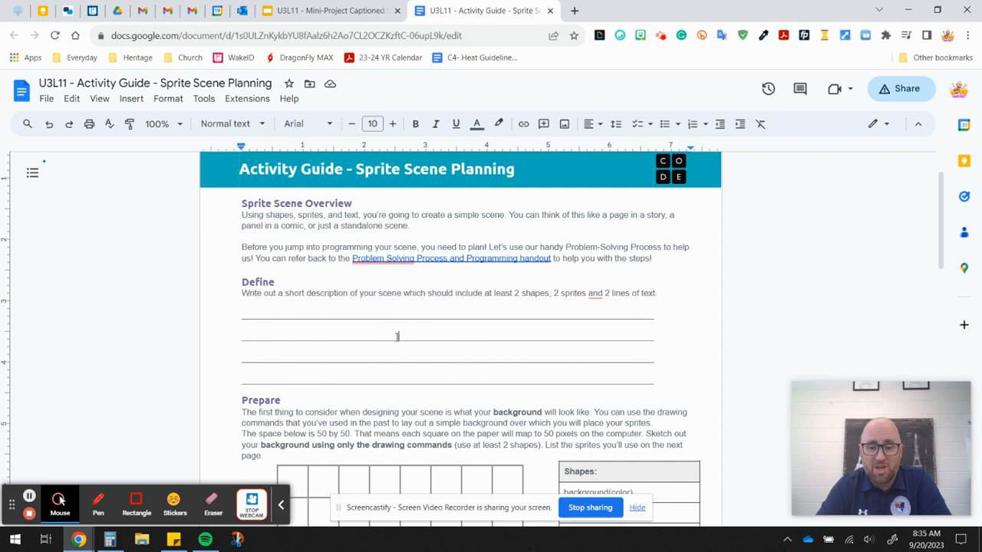
Step: Highlight the Prepare section's first sentence and move down through the scene sketch
{"action": "scroll", "scroll_direction": "down", "scroll_amount": 3}
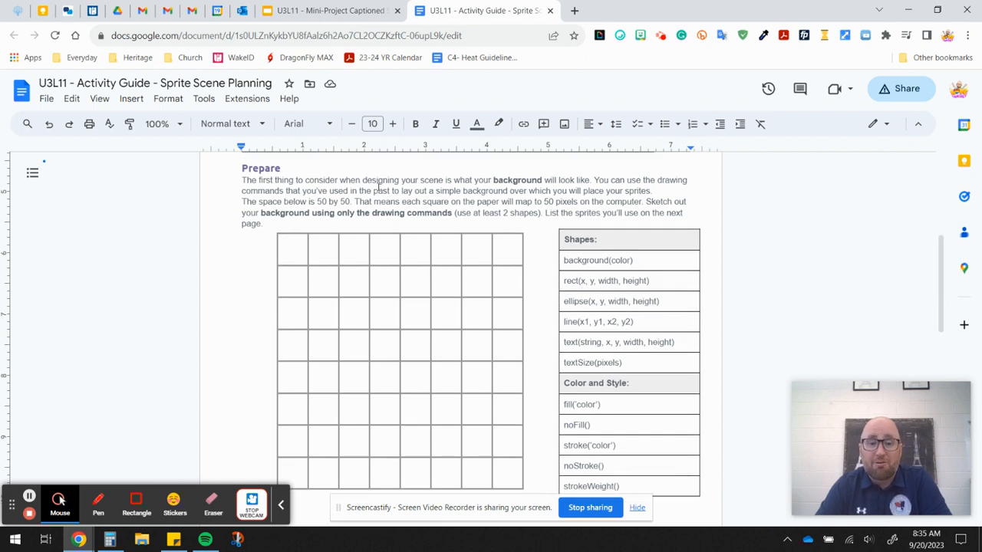
{"action": "left_click_drag", "start_coordinate": [240, 180], "coordinate": [597, 179]}
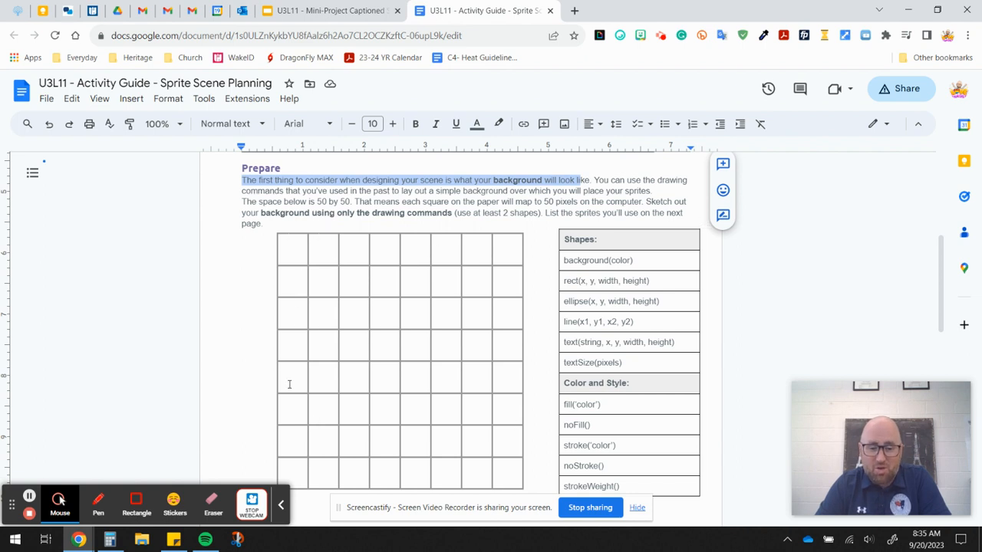
{"action": "mouse_move", "coordinate": [399, 385]}
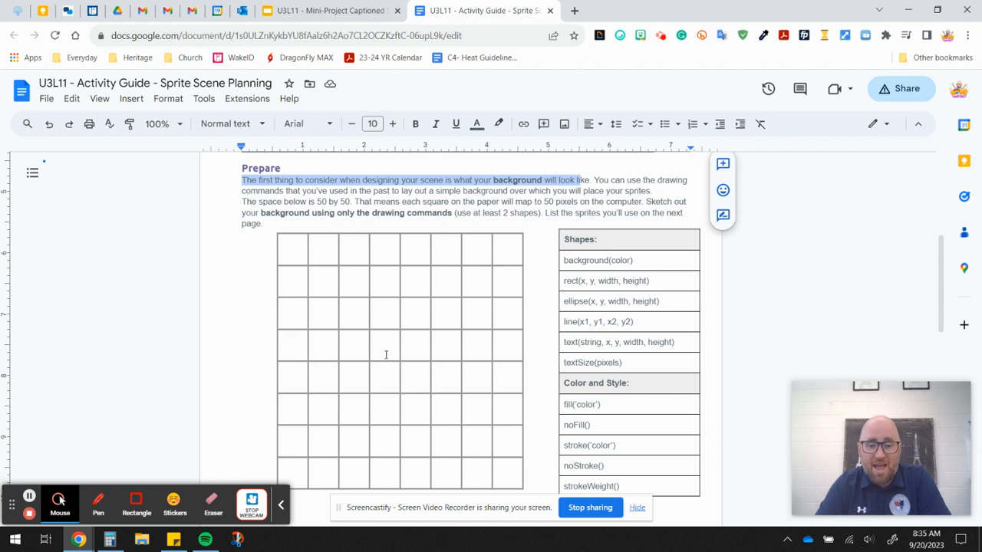
{"action": "mouse_move", "coordinate": [405, 318]}
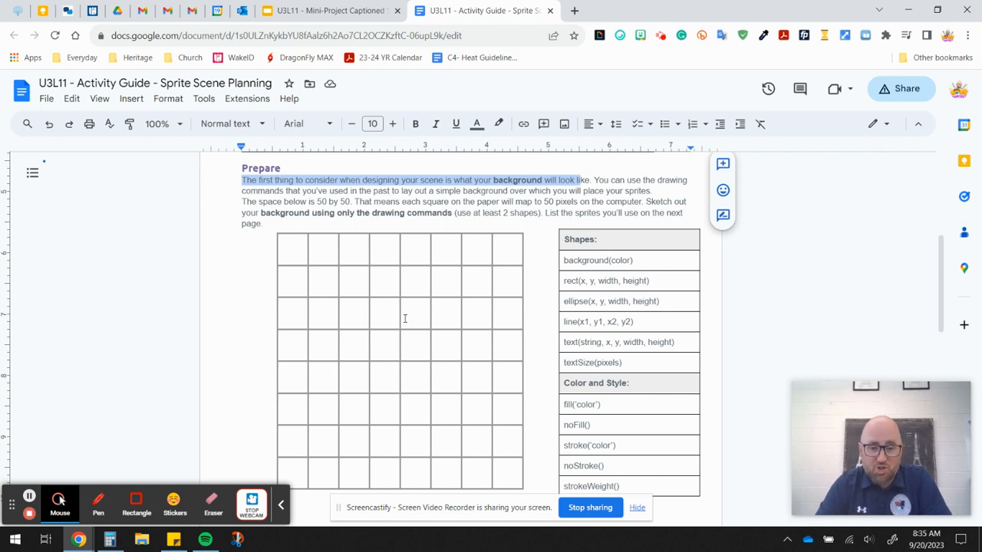
{"action": "mouse_move", "coordinate": [371, 311]}
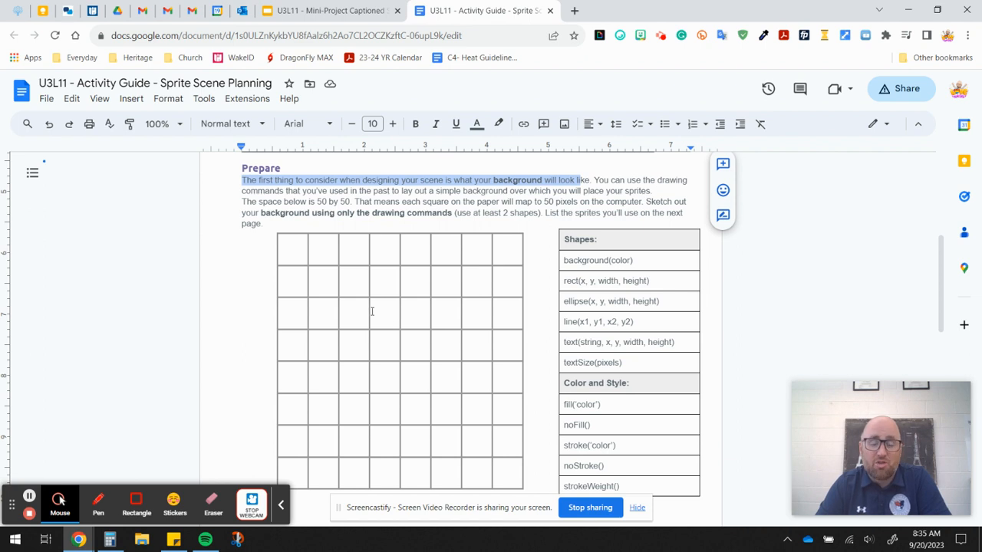
{"action": "mouse_move", "coordinate": [279, 432]}
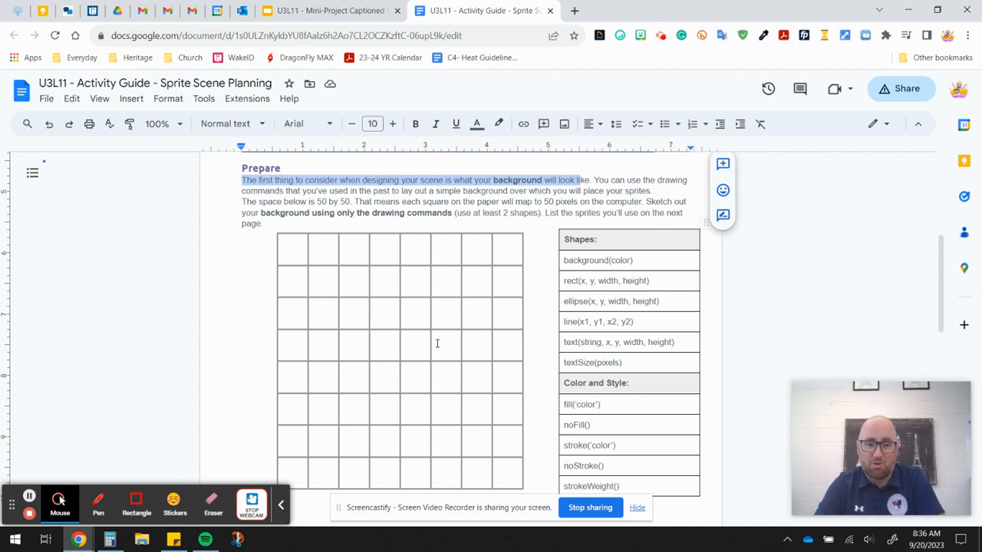
{"action": "scroll", "scroll_direction": "down", "scroll_amount": 3}
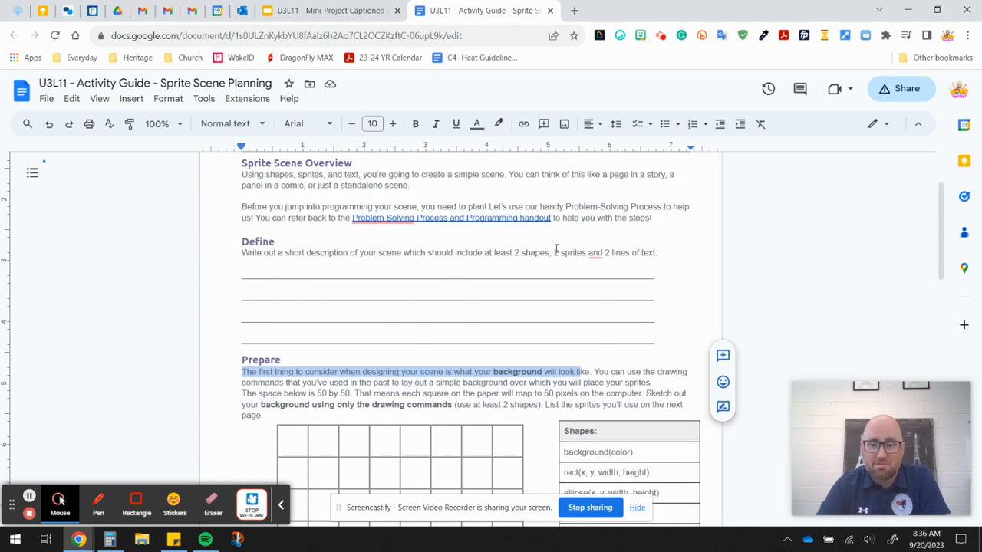
{"action": "scroll", "scroll_direction": "down", "scroll_amount": 3}
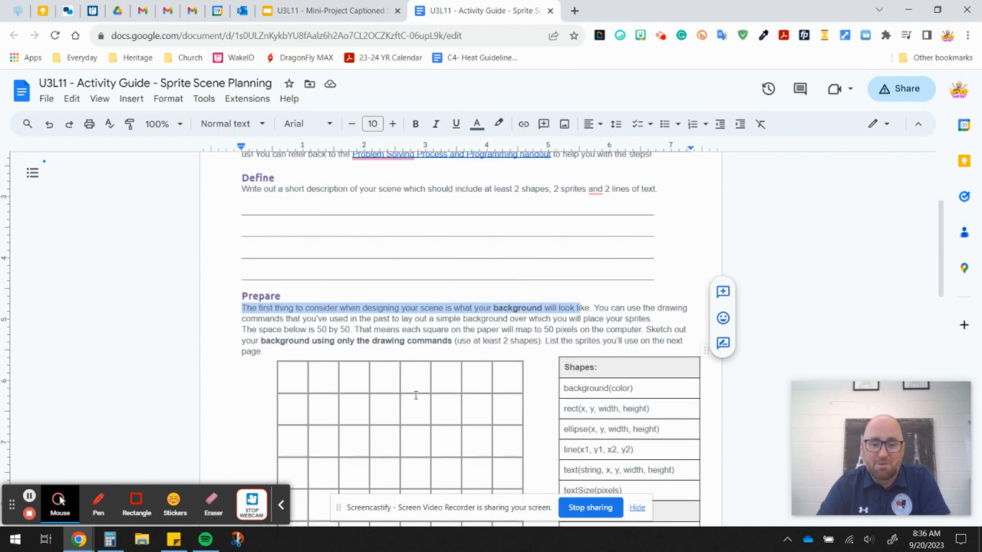
{"action": "scroll", "scroll_direction": "down", "scroll_amount": 3}
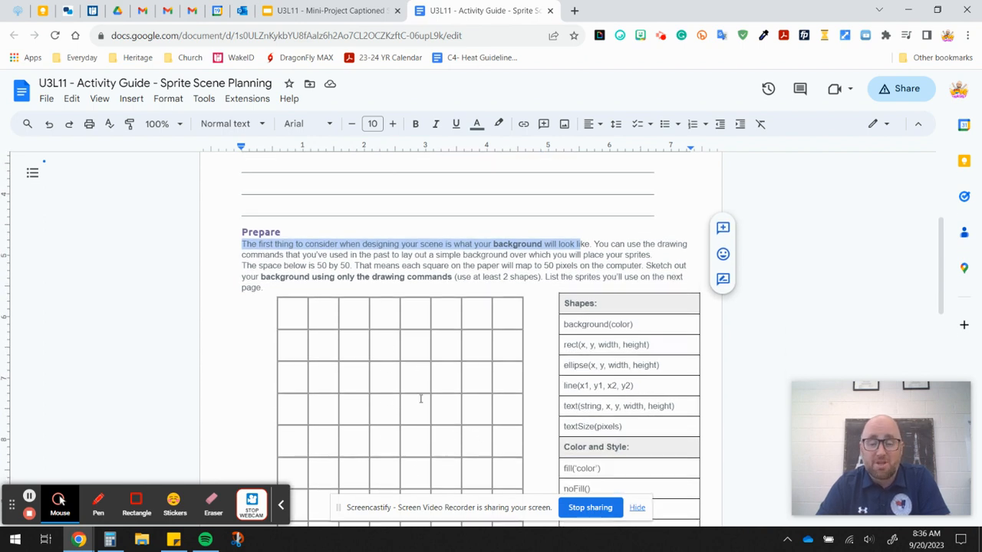
{"action": "scroll", "scroll_direction": "down", "scroll_amount": 3}
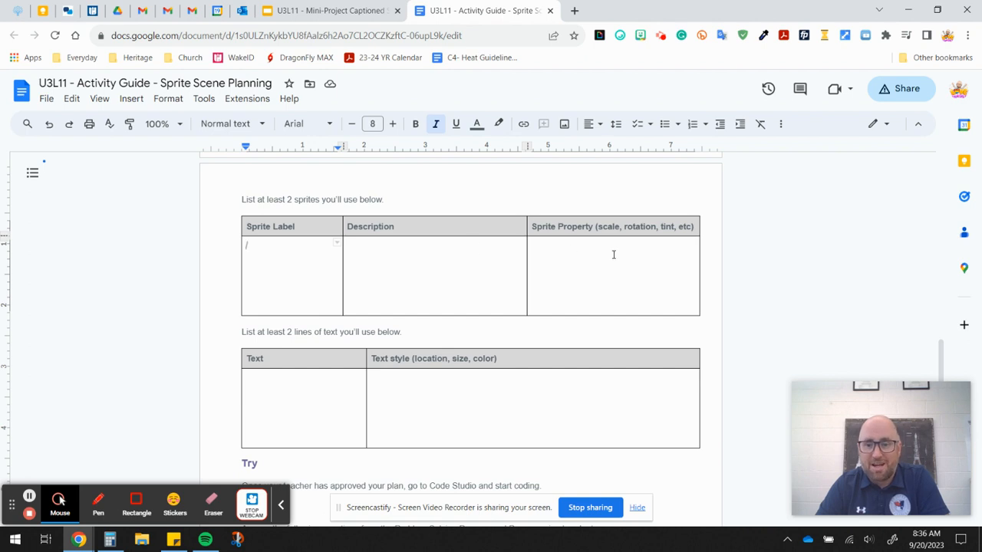
{"action": "mouse_move", "coordinate": [613, 245]}
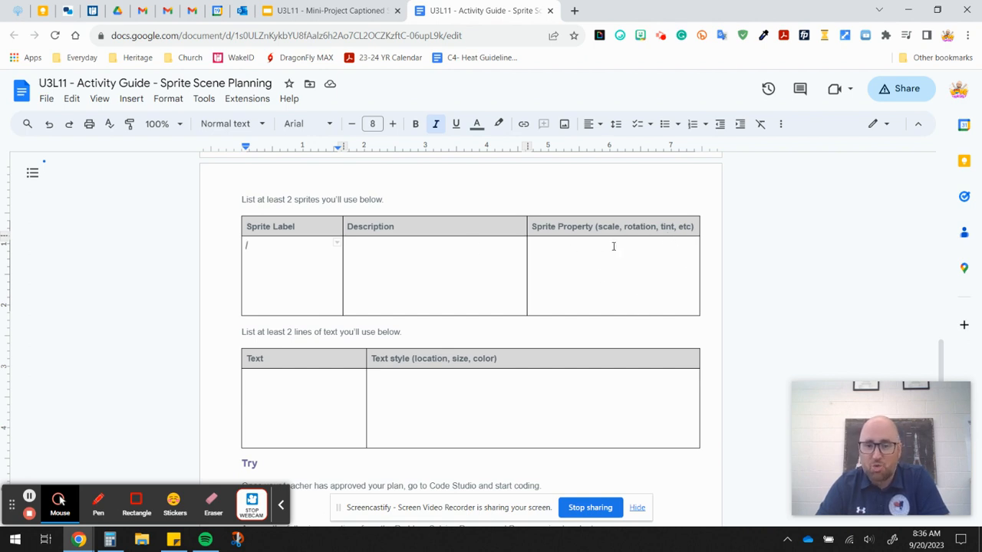
{"action": "mouse_move", "coordinate": [325, 285]}
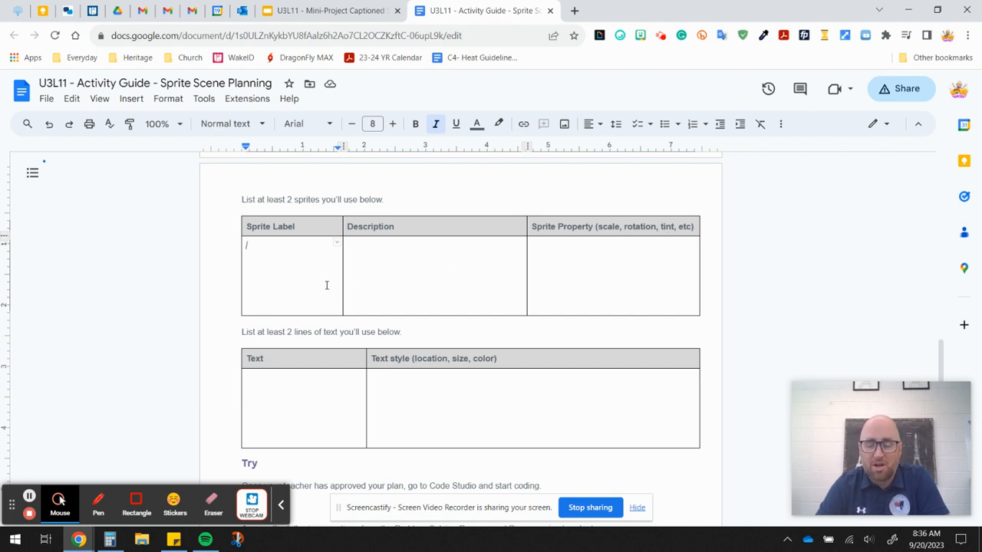
Step: Go through the filled-in alien sprite and caption tables to the end of the exemplar
{"action": "scroll", "scroll_direction": "down", "scroll_amount": 3}
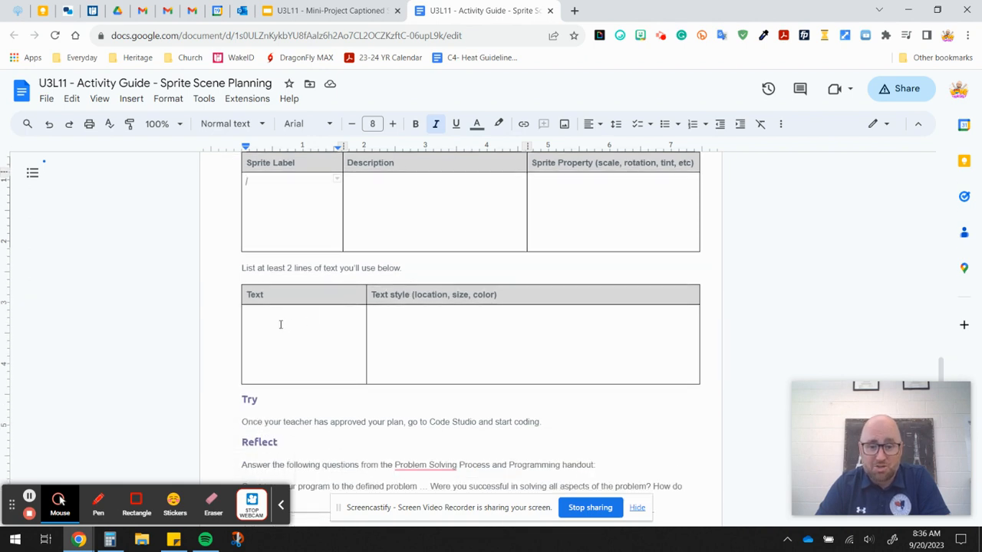
{"action": "mouse_move", "coordinate": [456, 321]}
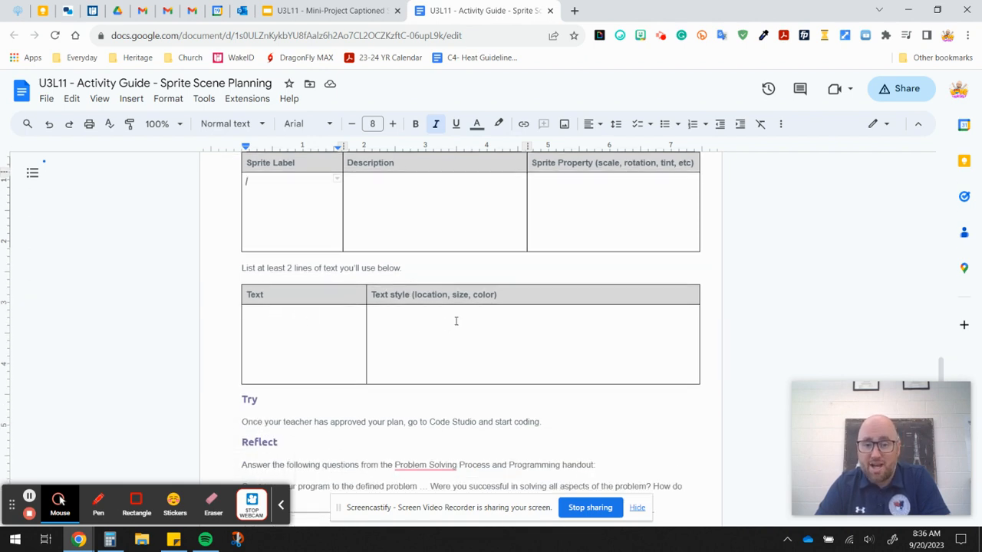
{"action": "mouse_move", "coordinate": [531, 325]}
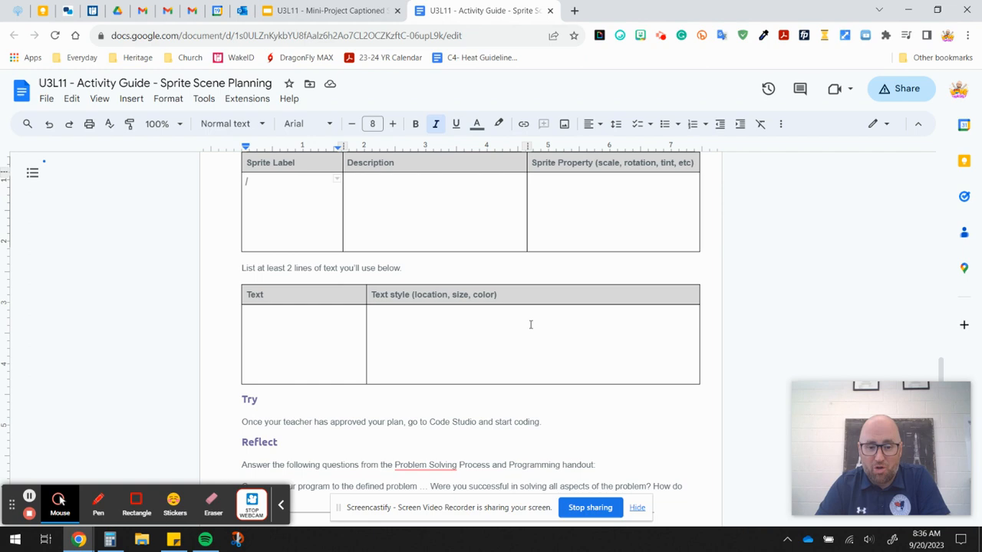
{"action": "mouse_move", "coordinate": [555, 374]}
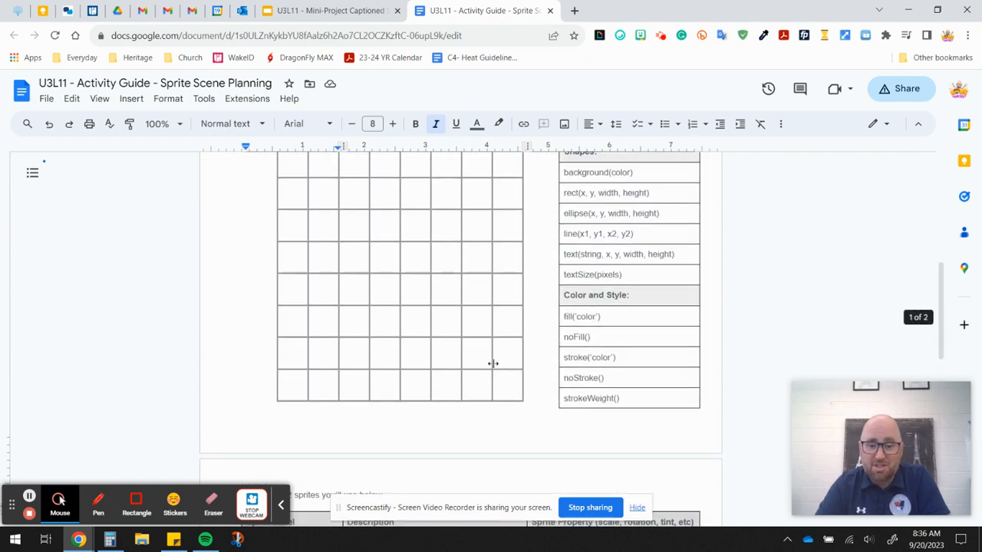
{"action": "scroll", "scroll_direction": "down", "scroll_amount": 3}
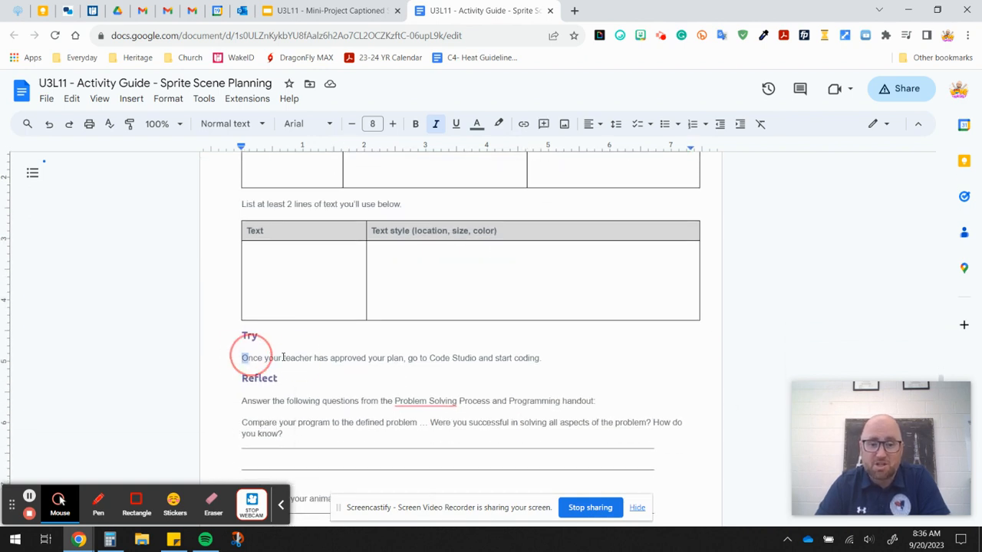
{"action": "left_click_drag", "start_coordinate": [242, 357], "coordinate": [539, 357]}
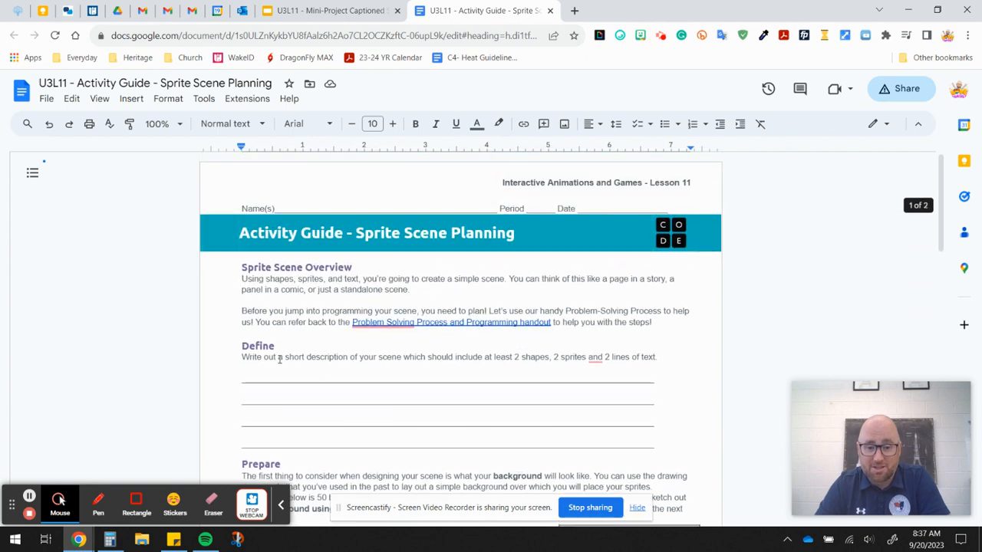
{"action": "scroll", "scroll_direction": "down", "scroll_amount": 3}
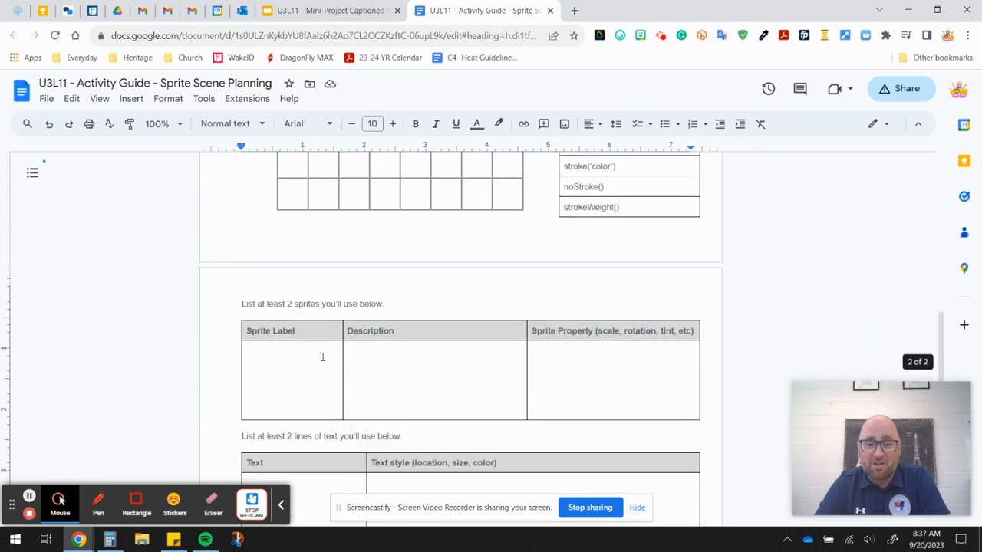
{"action": "scroll", "scroll_direction": "down", "scroll_amount": 3}
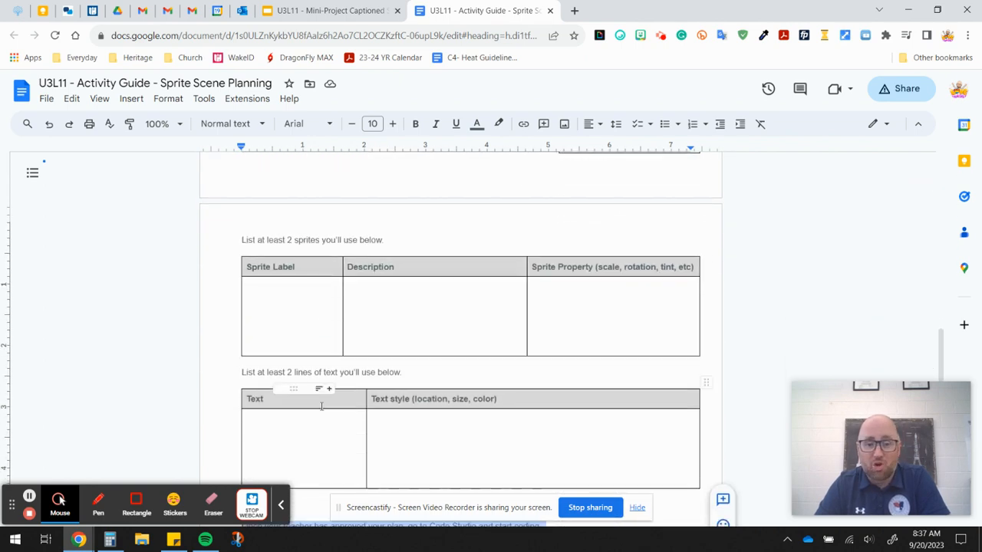
{"action": "mouse_move", "coordinate": [327, 402]}
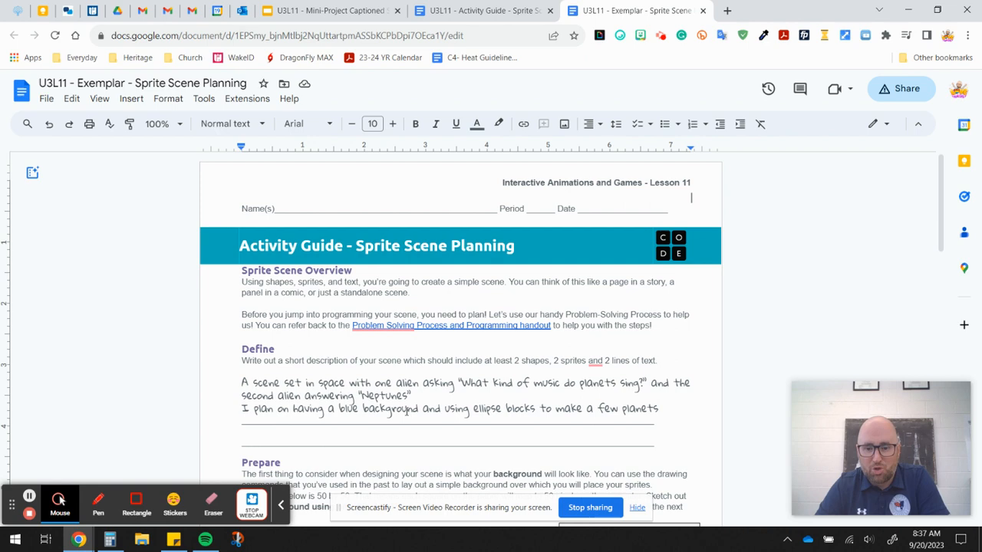
{"action": "scroll", "scroll_direction": "down", "scroll_amount": 3}
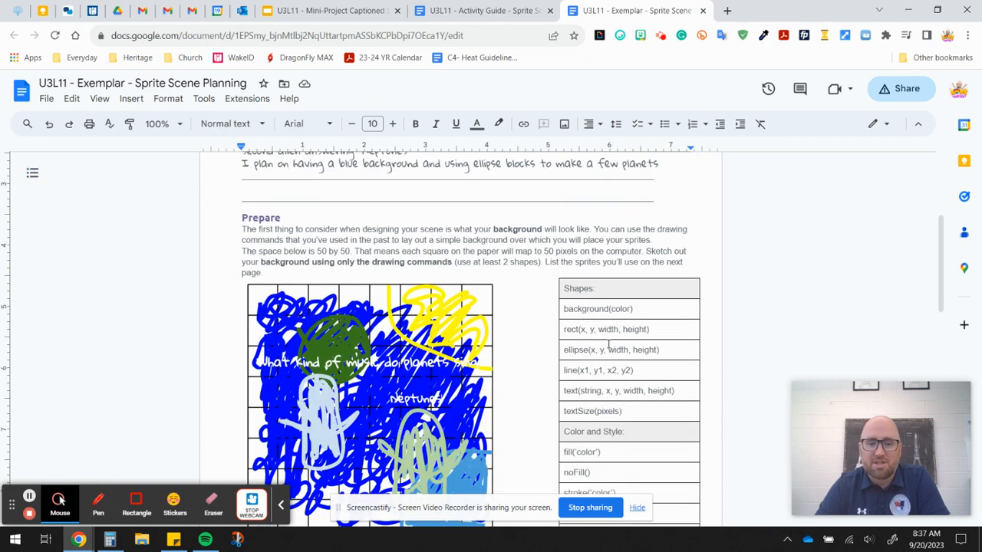
{"action": "scroll", "scroll_direction": "down", "scroll_amount": 3}
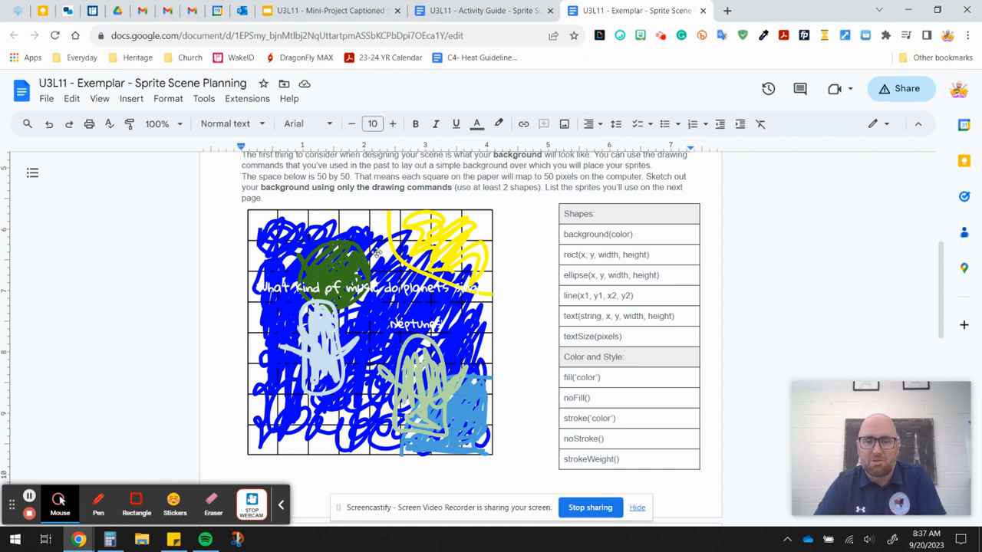
{"action": "scroll", "scroll_direction": "down", "scroll_amount": 3}
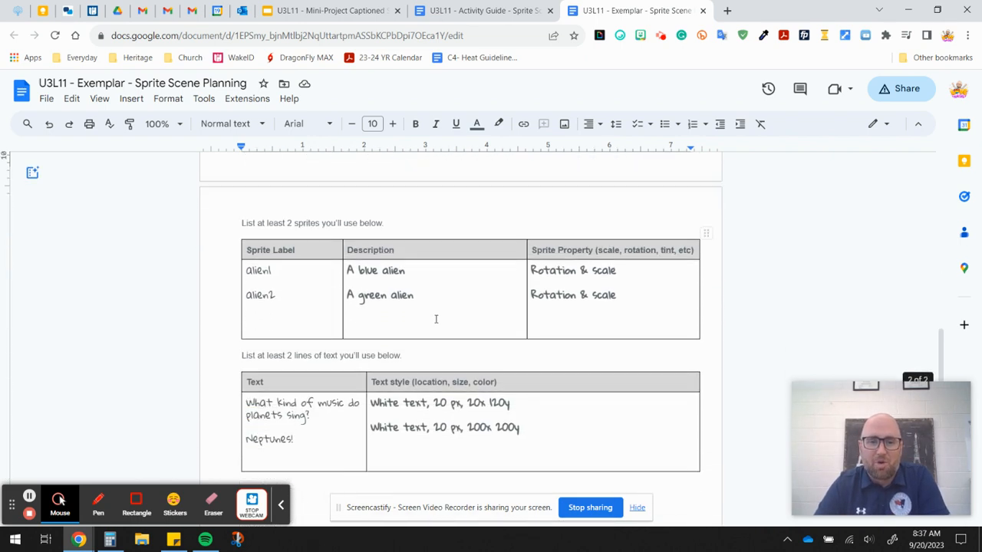
{"action": "scroll", "scroll_direction": "down", "scroll_amount": 3}
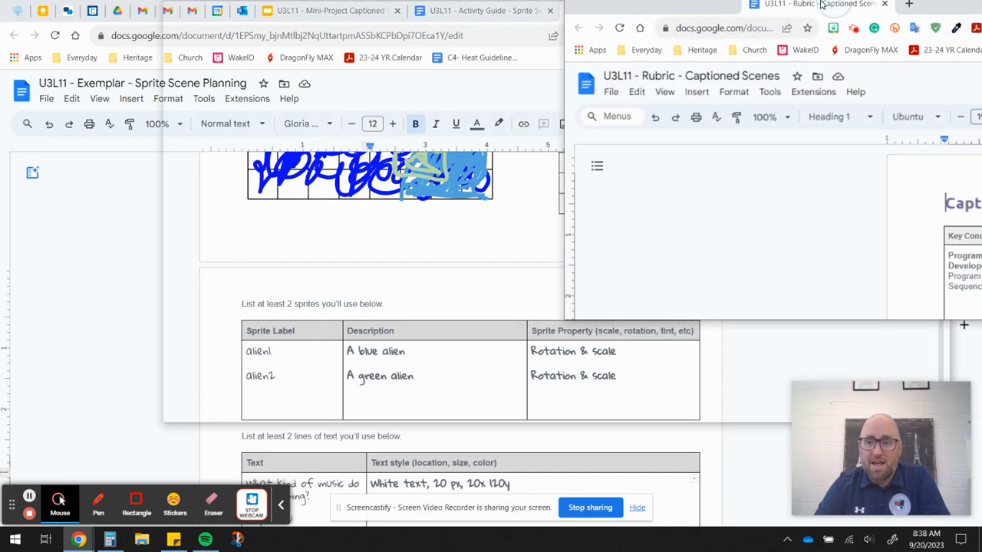
Step: Read the rubric's criteria and mark its numbered notes, then show the blank guide's planning tables again
{"action": "left_click", "coordinate": [822, 8]}
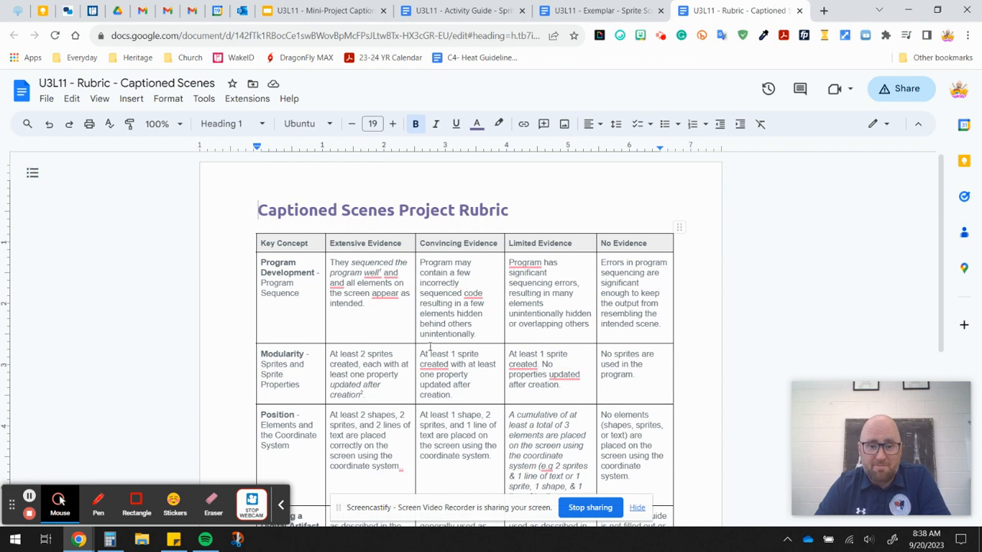
{"action": "scroll", "scroll_direction": "down", "scroll_amount": 3}
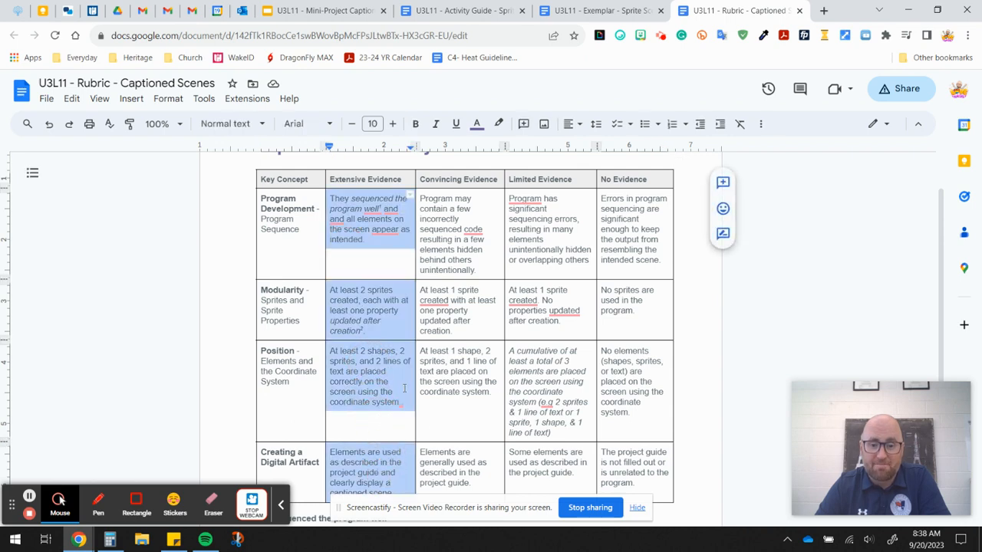
{"action": "scroll", "scroll_direction": "down", "scroll_amount": 3}
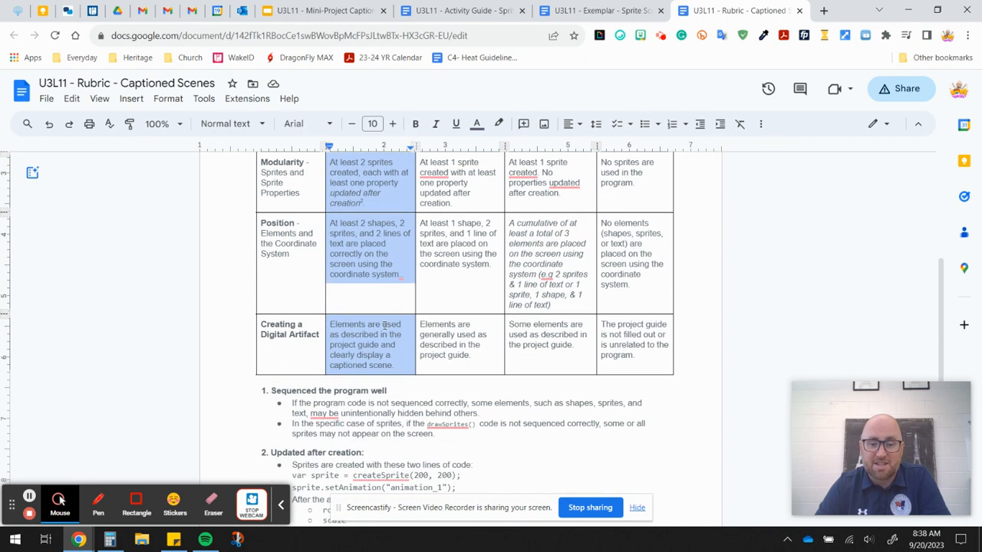
{"action": "scroll", "scroll_direction": "down", "scroll_amount": 3}
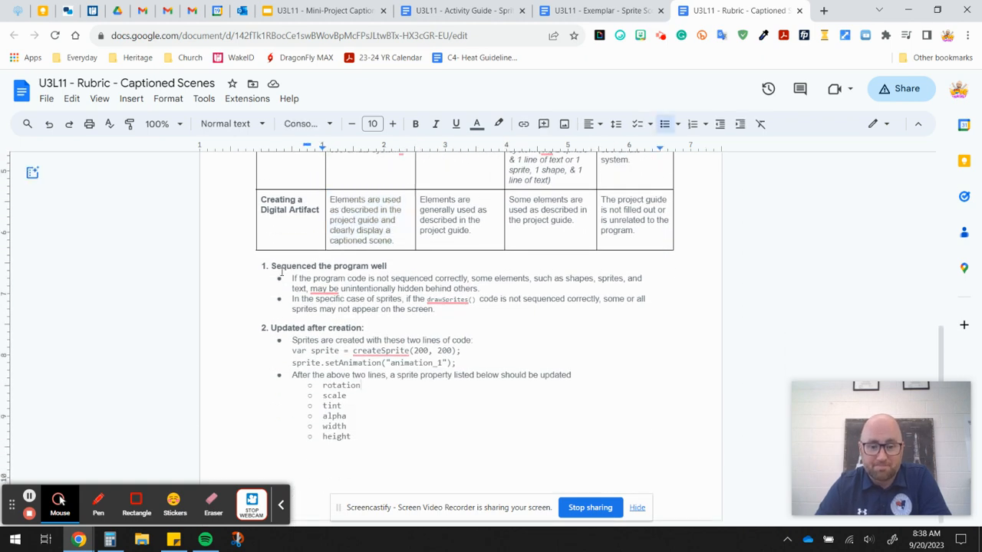
{"action": "left_click_drag", "start_coordinate": [272, 266], "coordinate": [396, 428]}
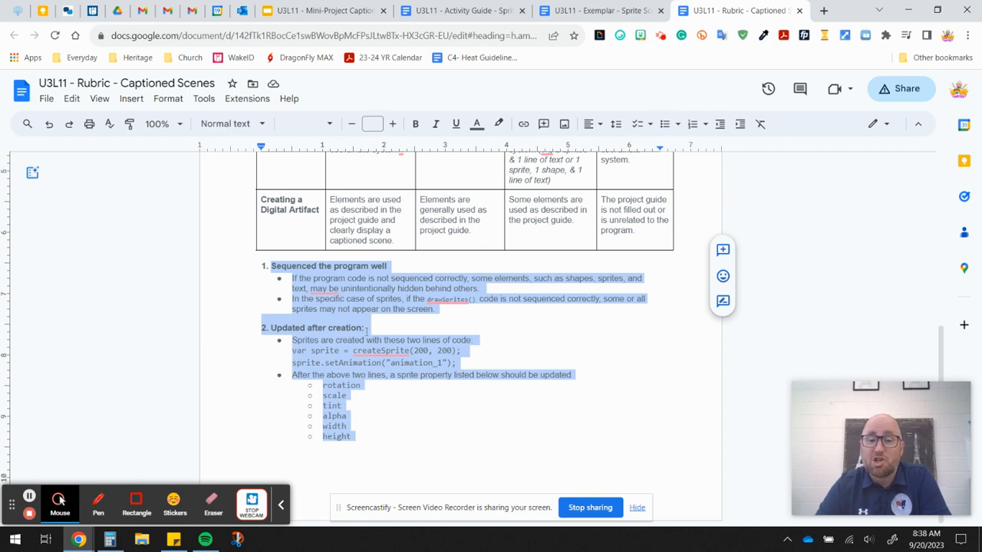
{"action": "left_click", "coordinate": [365, 329]}
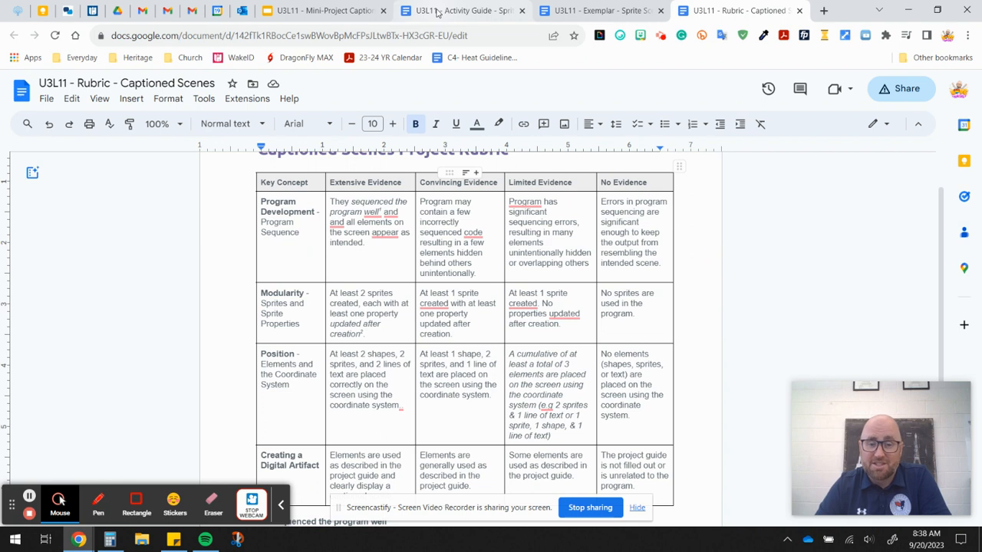
{"action": "mouse_move", "coordinate": [439, 12]}
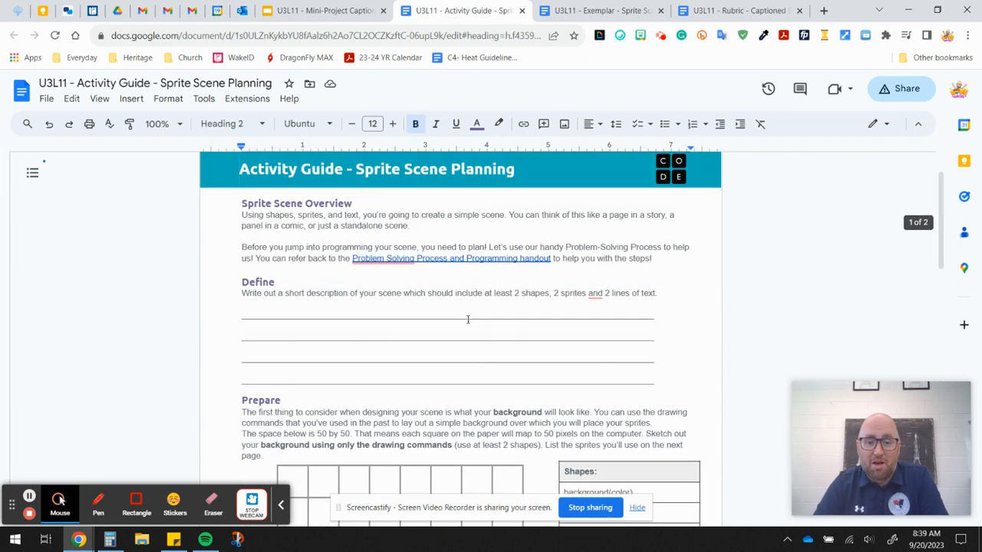
{"action": "scroll", "scroll_direction": "down", "scroll_amount": 3}
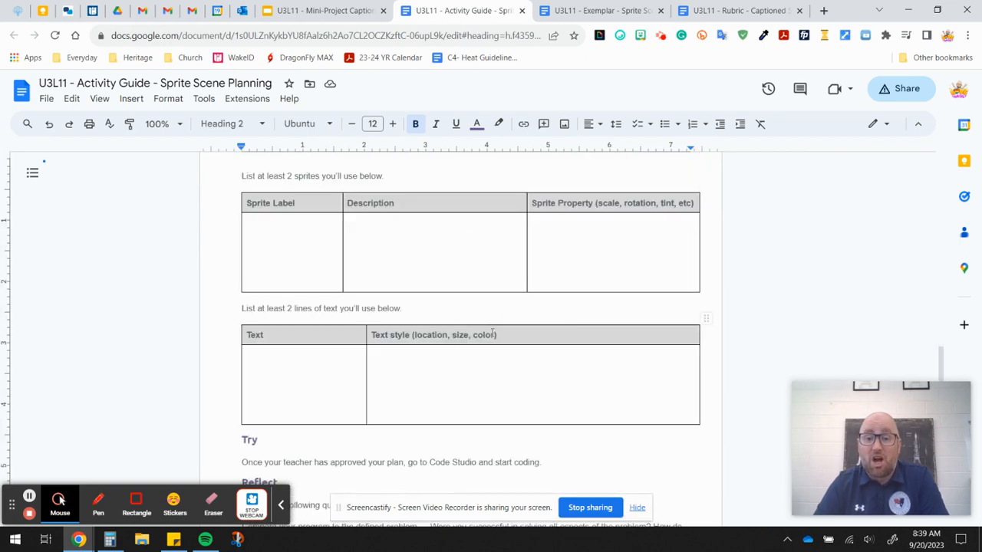